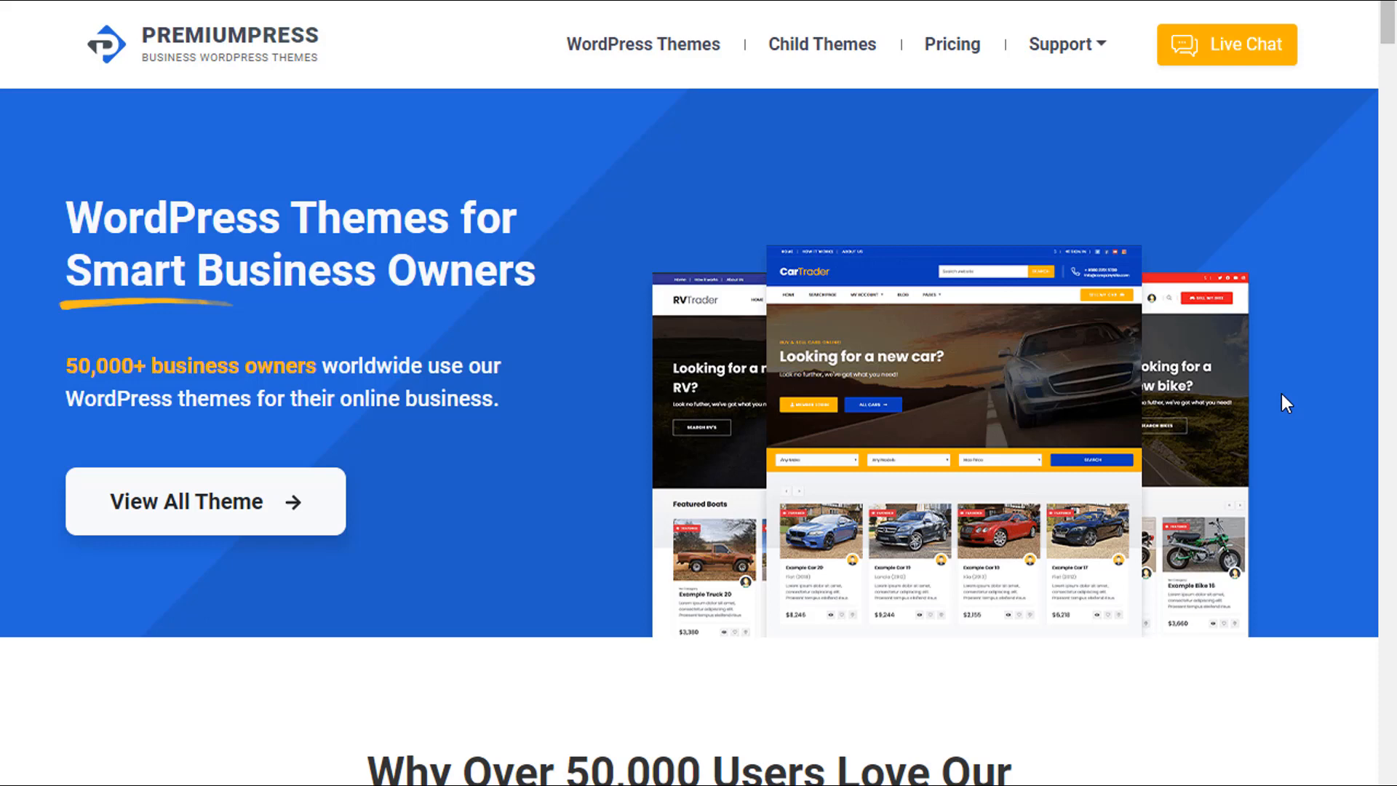
pyautogui.moveTo(971, 224)
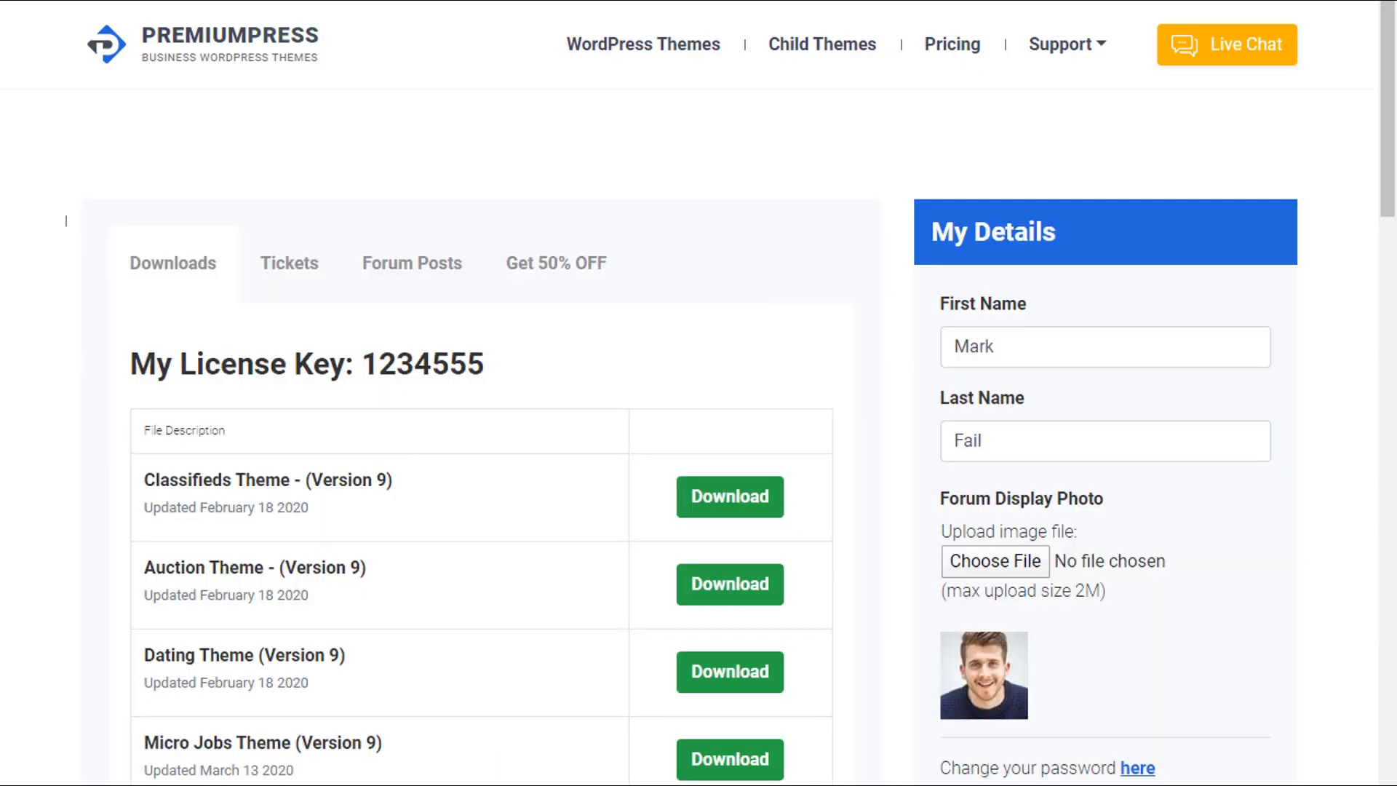
# Step: Scroll through the PremiumPress Downloads list showing the licence key and theme files
pyautogui.scroll(-3)
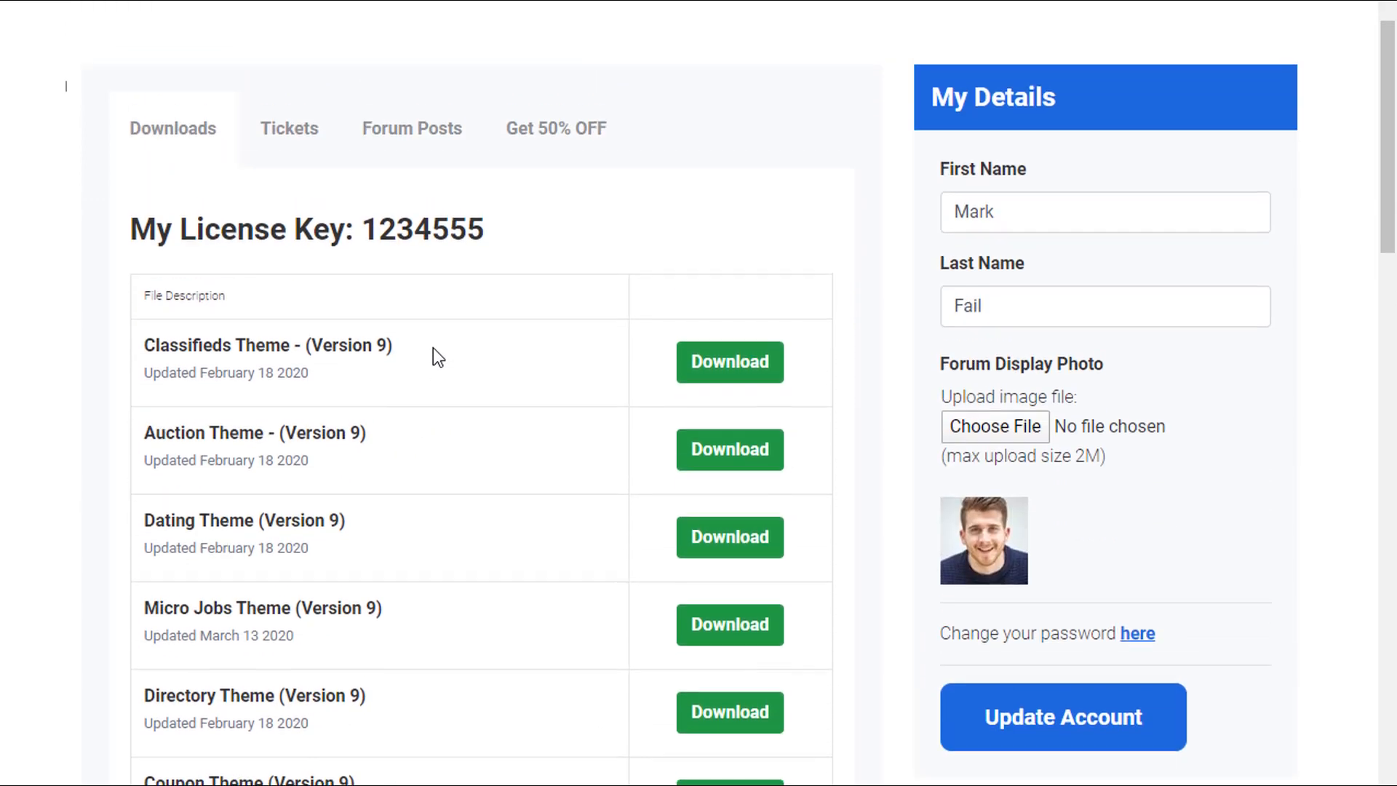
pyautogui.scroll(-3)
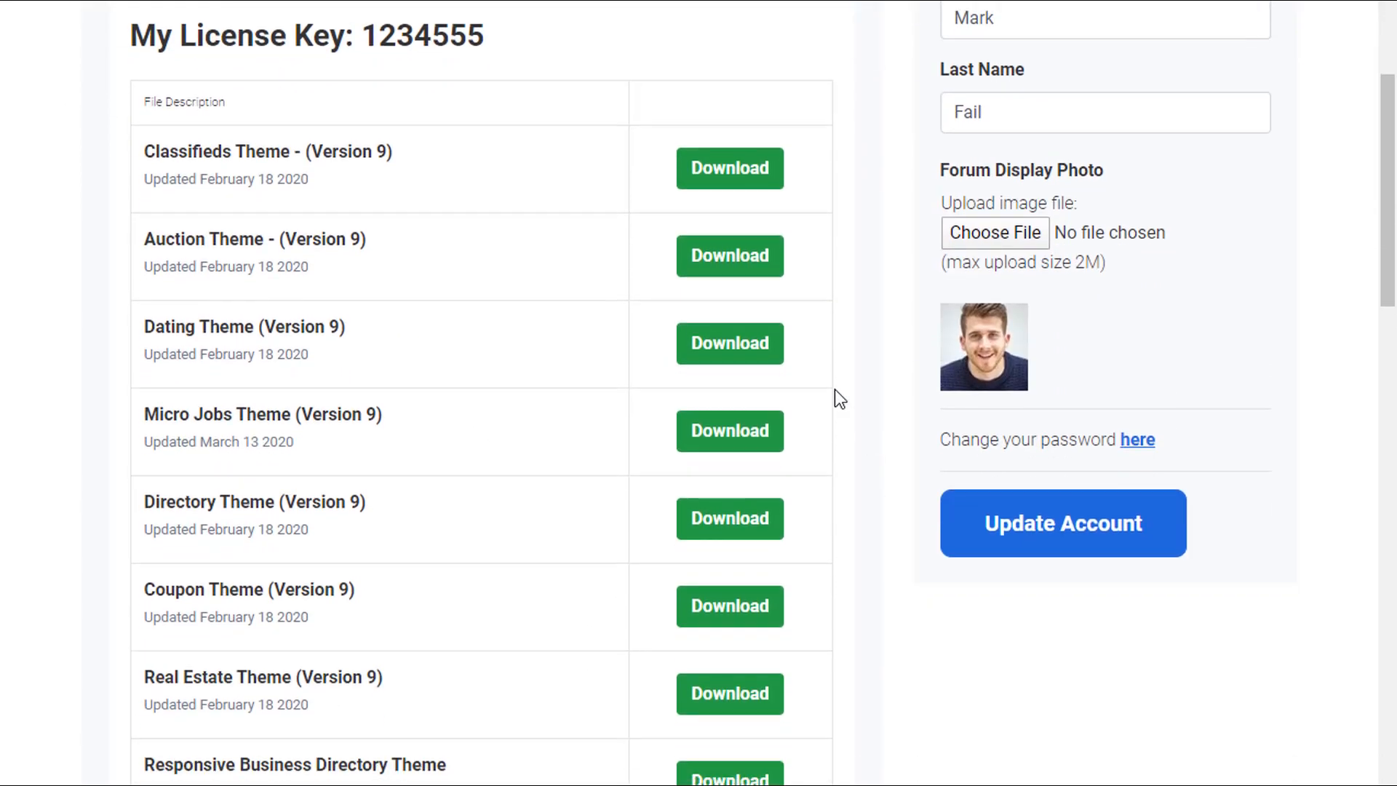
pyautogui.moveTo(857, 226)
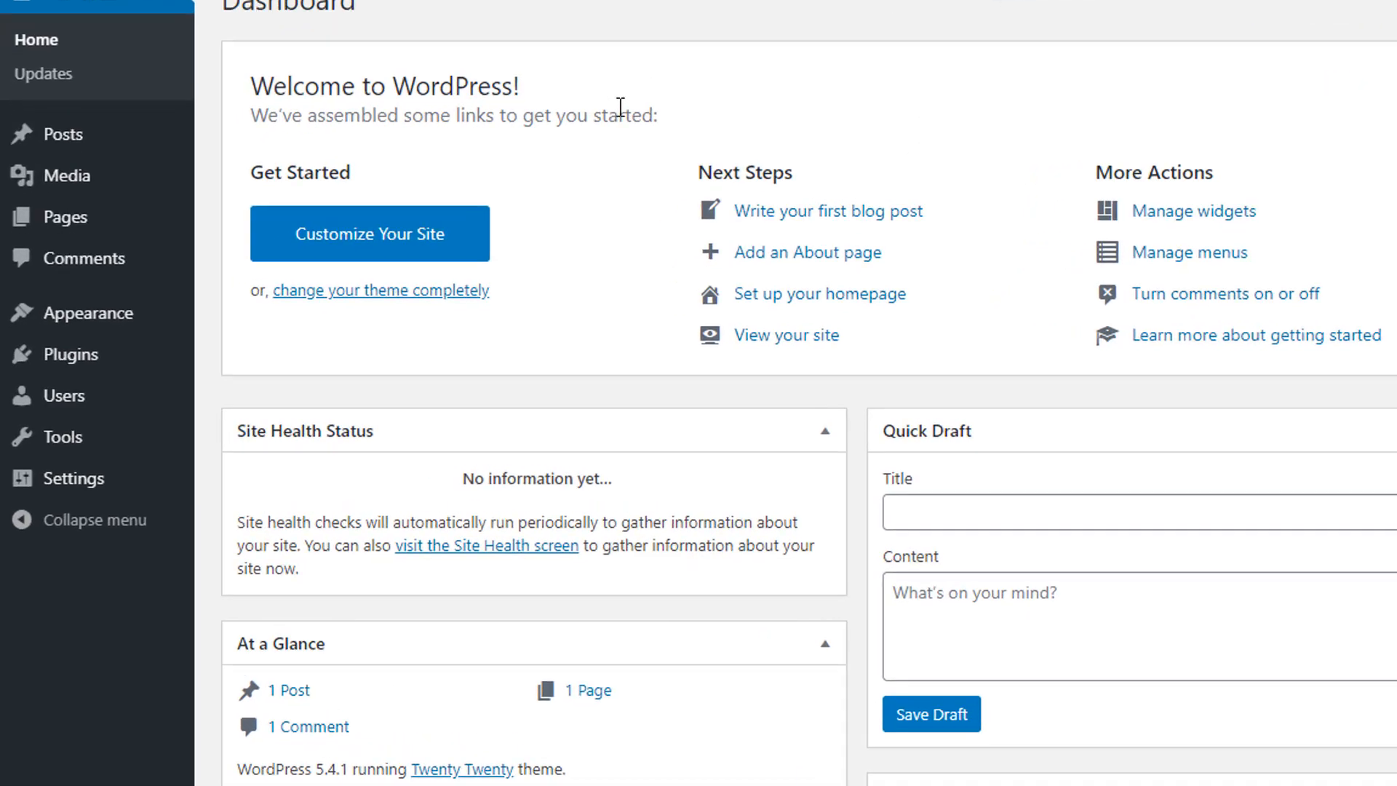
# Step: Go to Appearance > Themes, choose Add New, then Upload Theme for a zip file
pyautogui.click(87, 313)
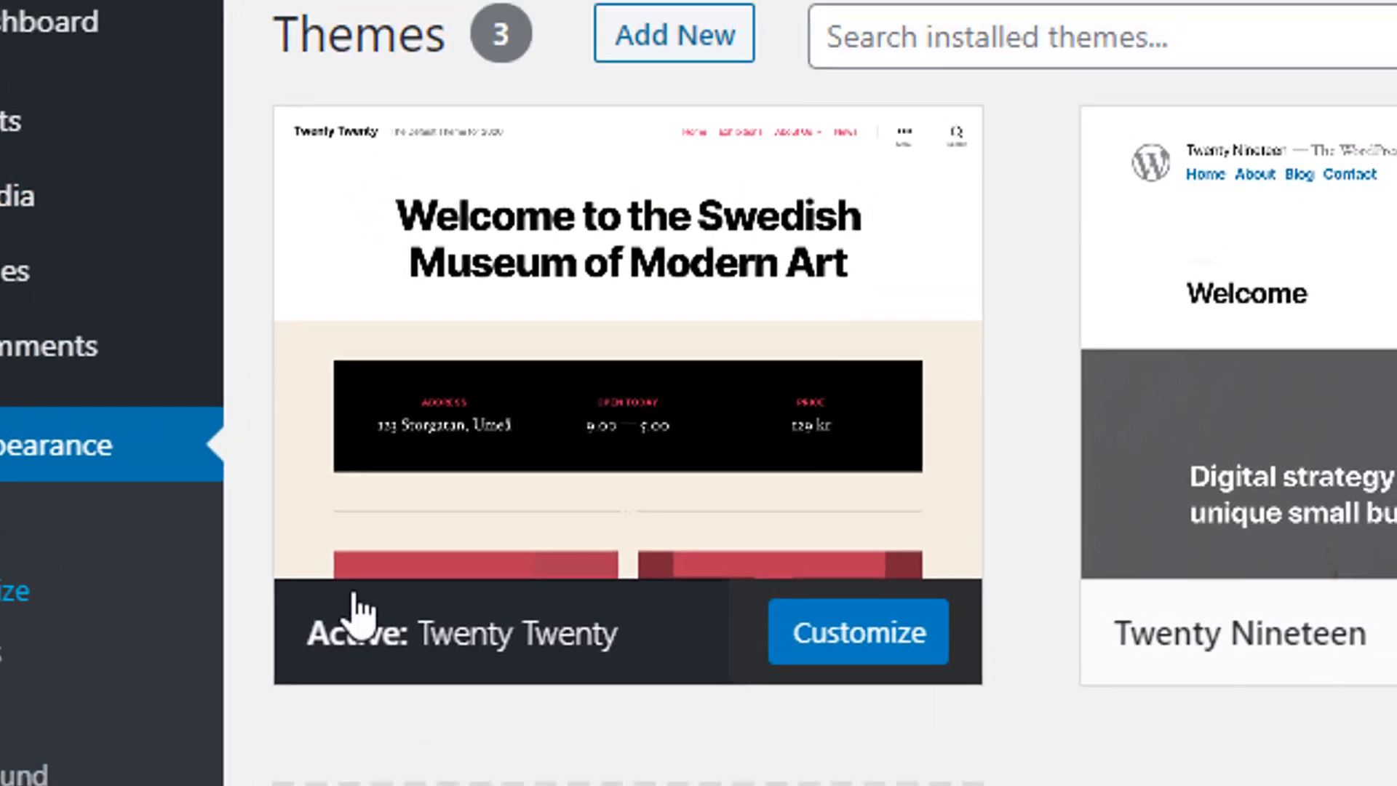
pyautogui.click(673, 34)
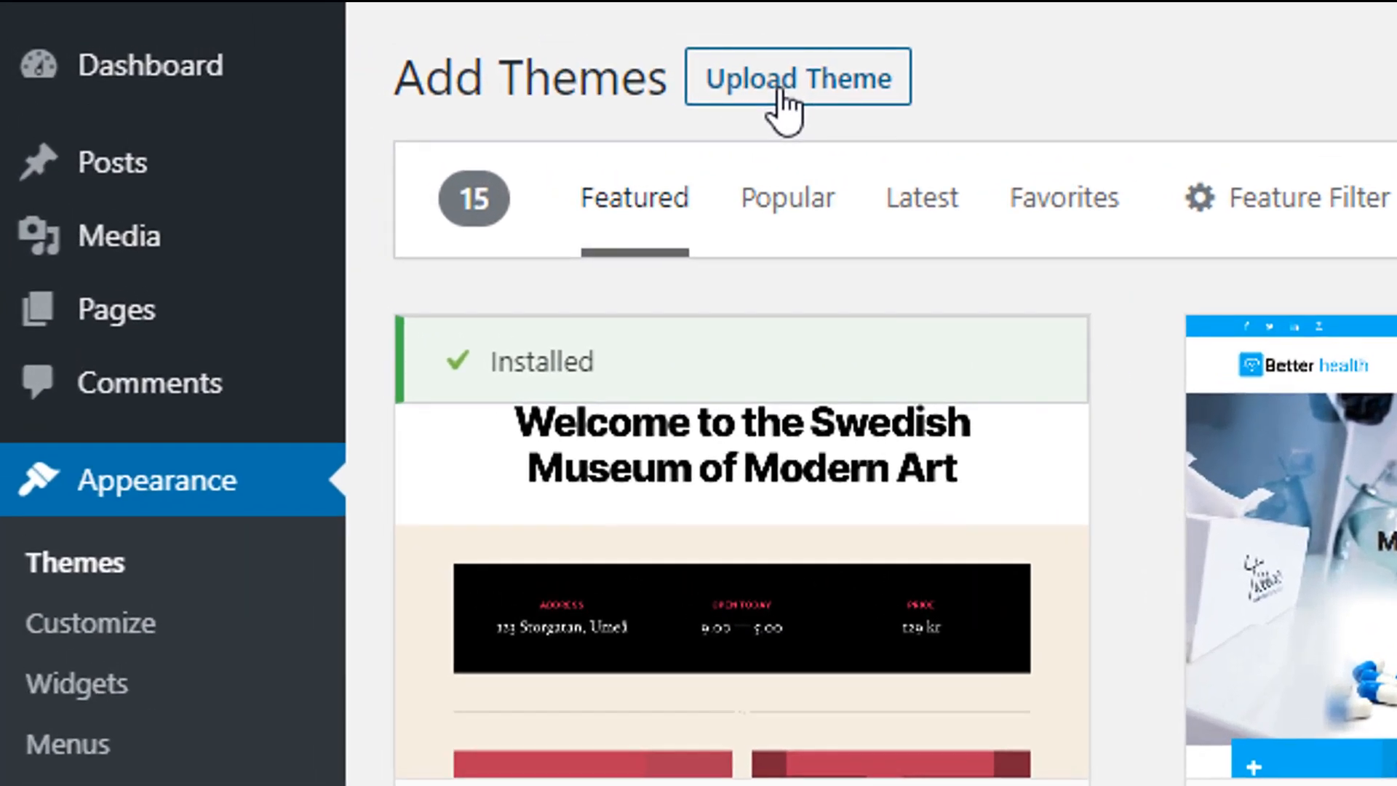
pyautogui.click(796, 97)
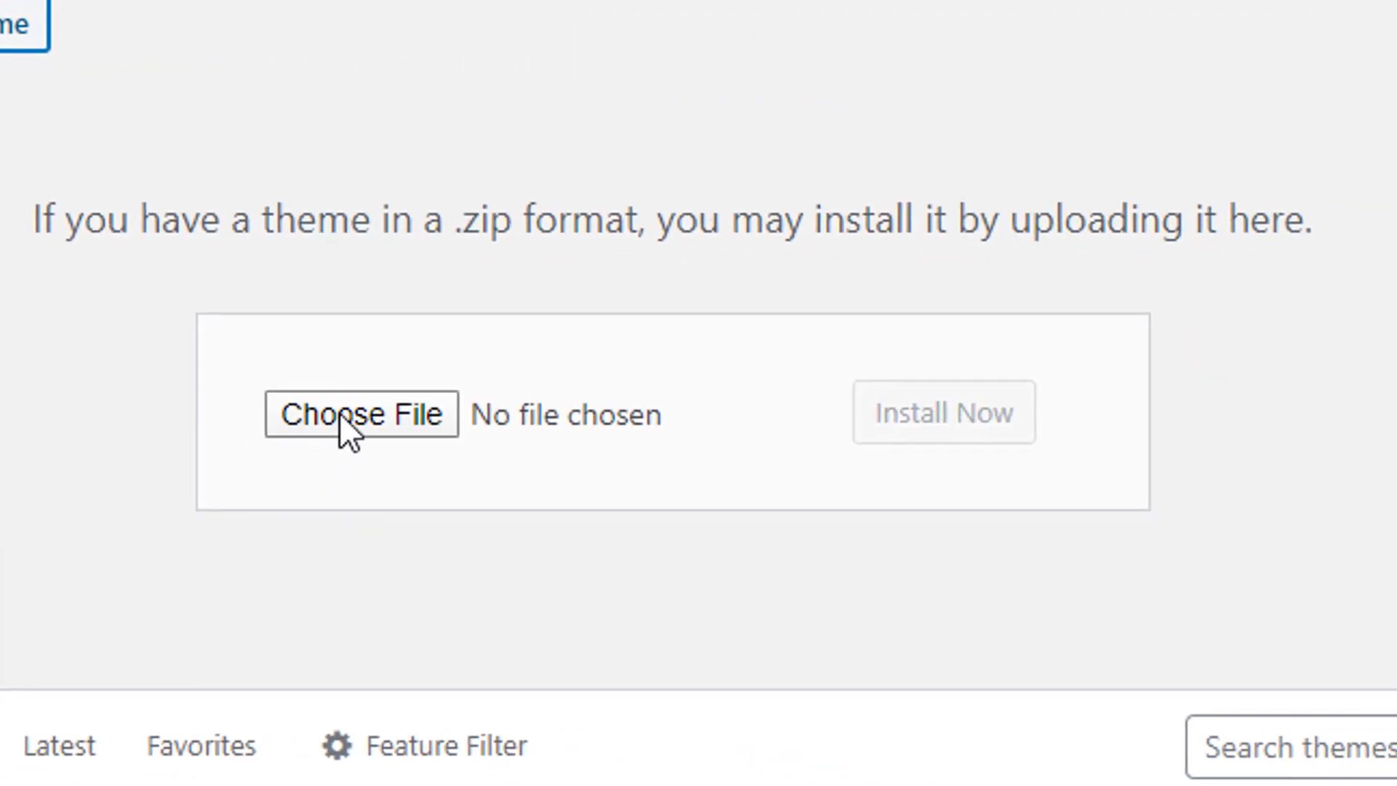
pyautogui.moveTo(372, 436)
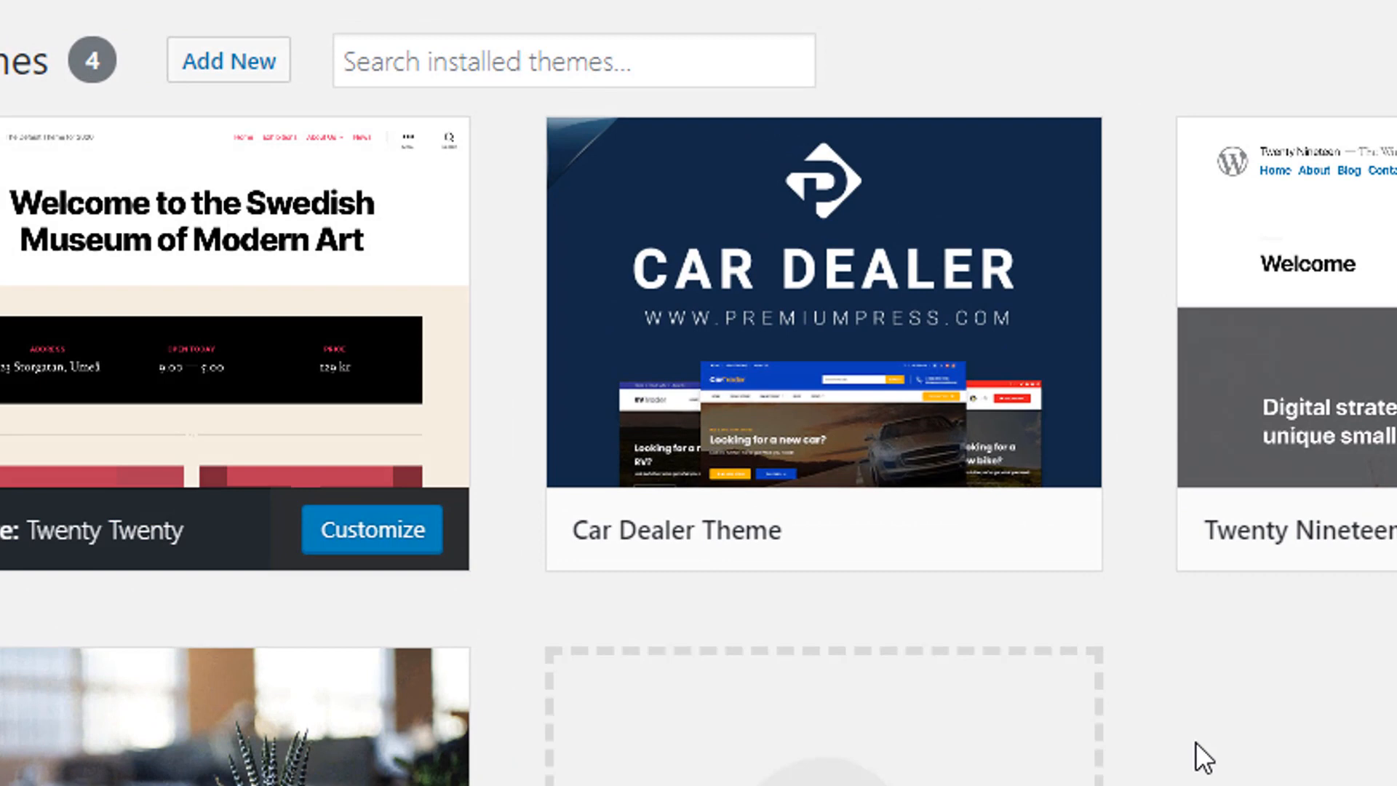
pyautogui.moveTo(903, 667)
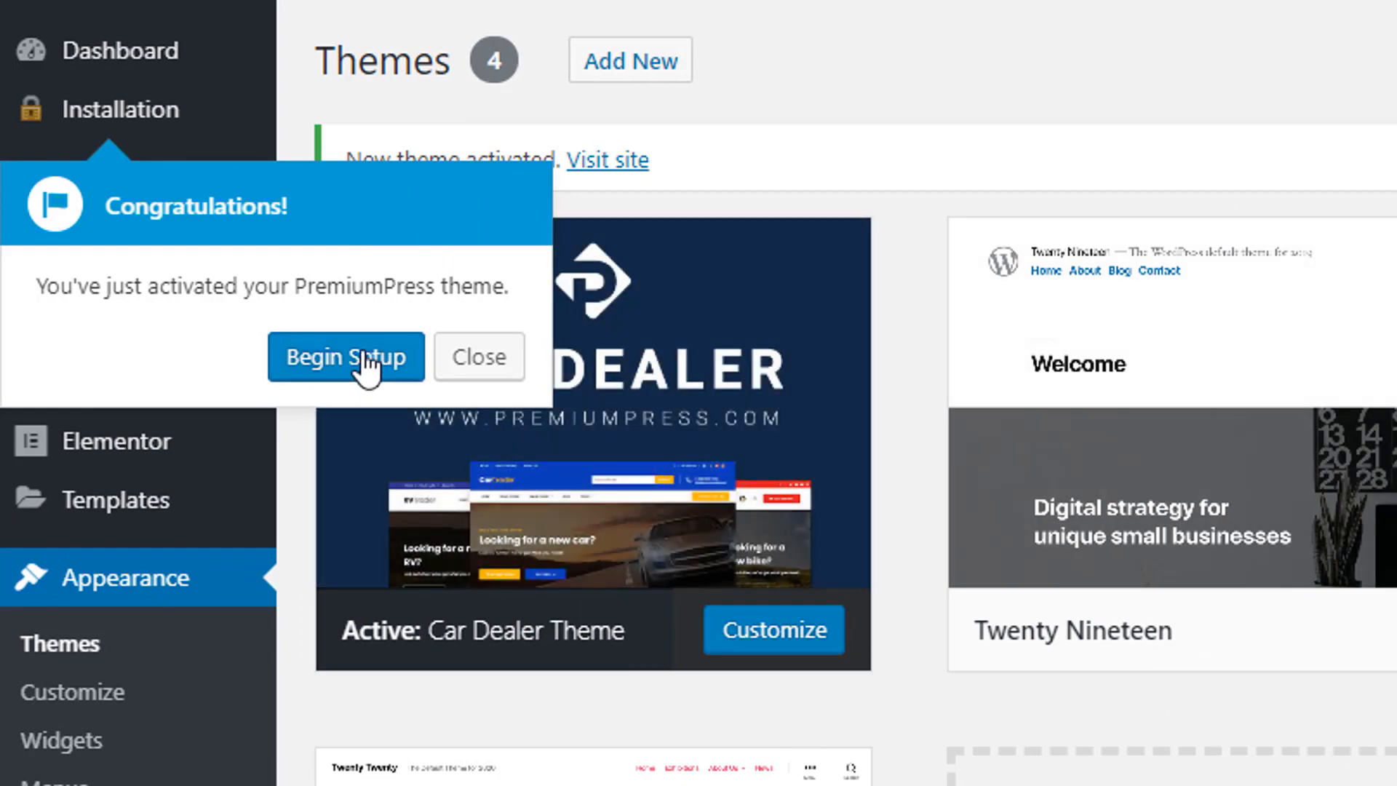
# Step: Begin the Car Dealer theme setup from the Congratulations popup
pyautogui.click(346, 356)
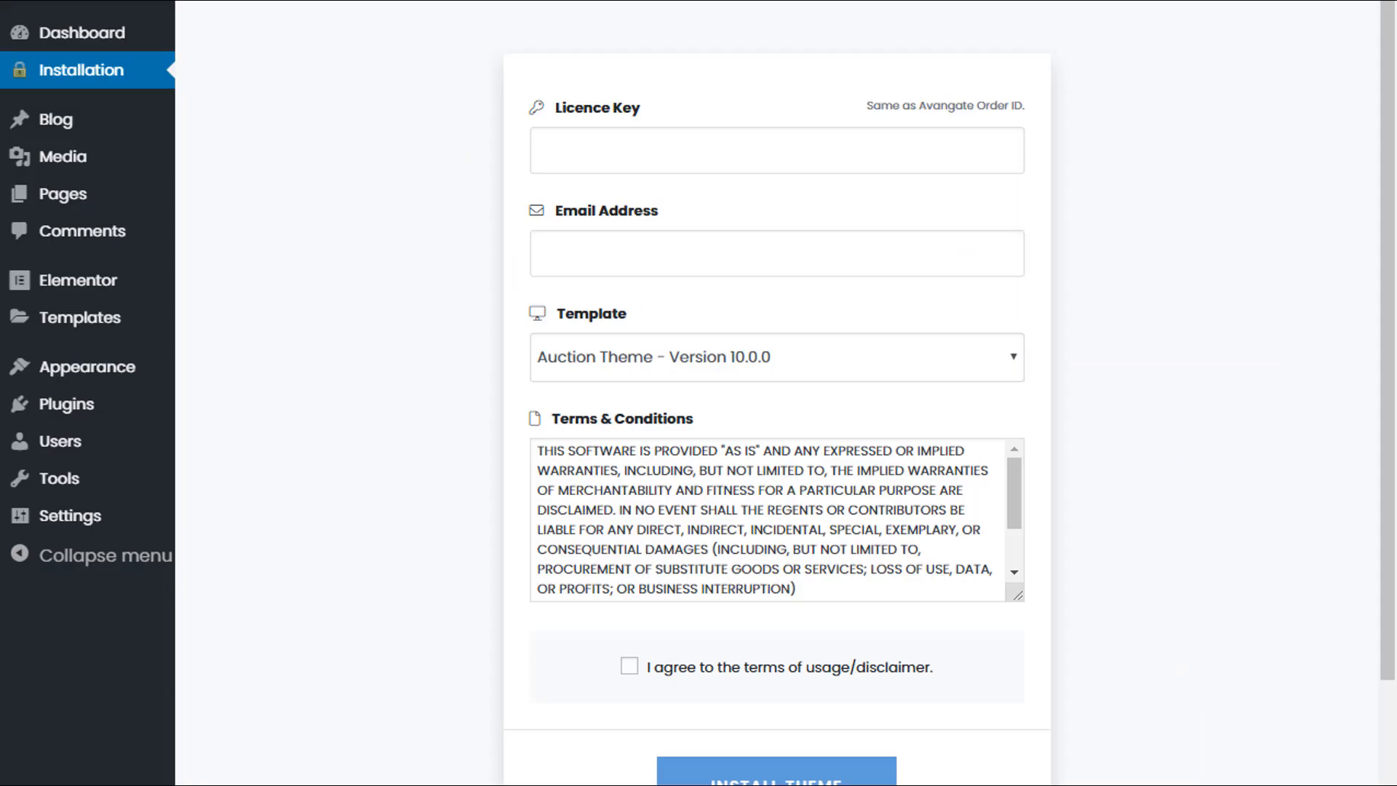
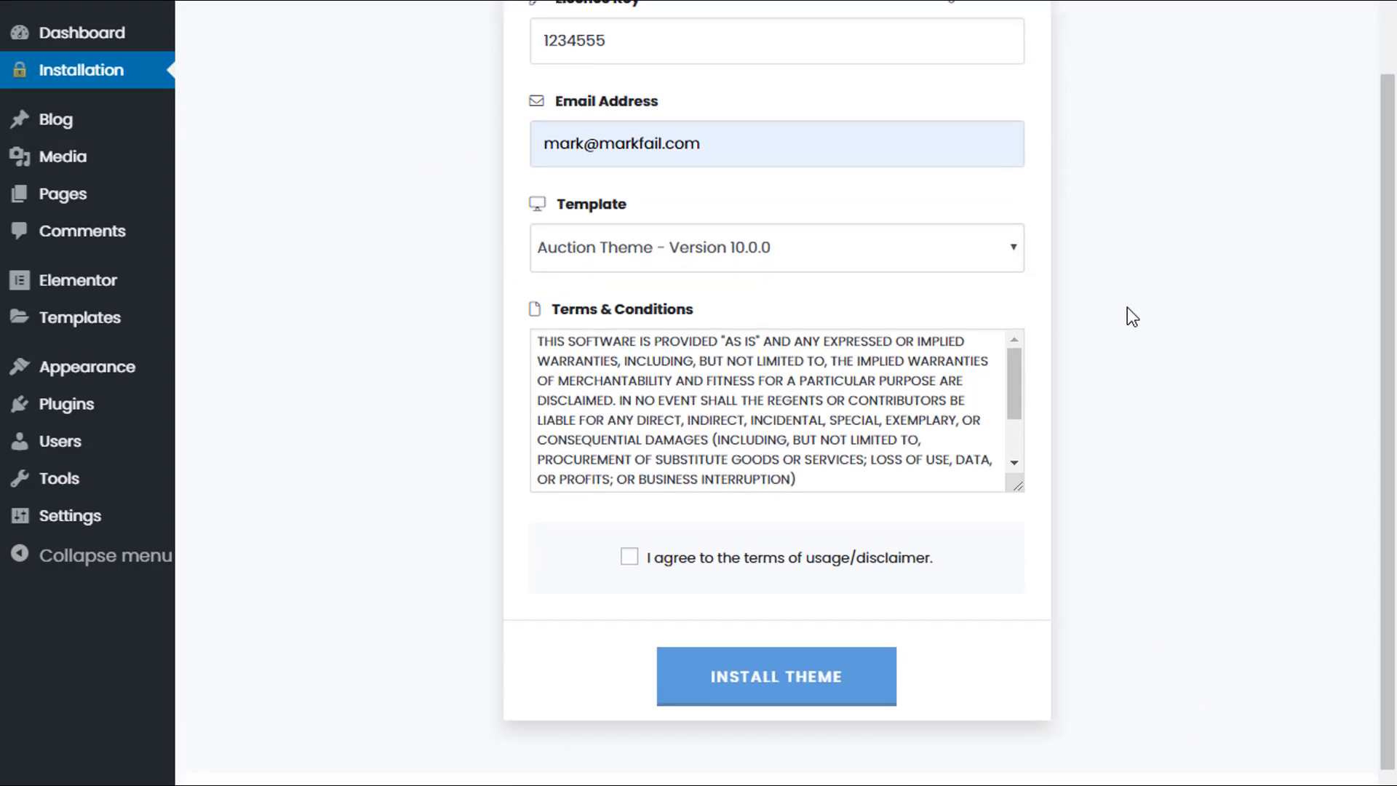
pyautogui.click(776, 246)
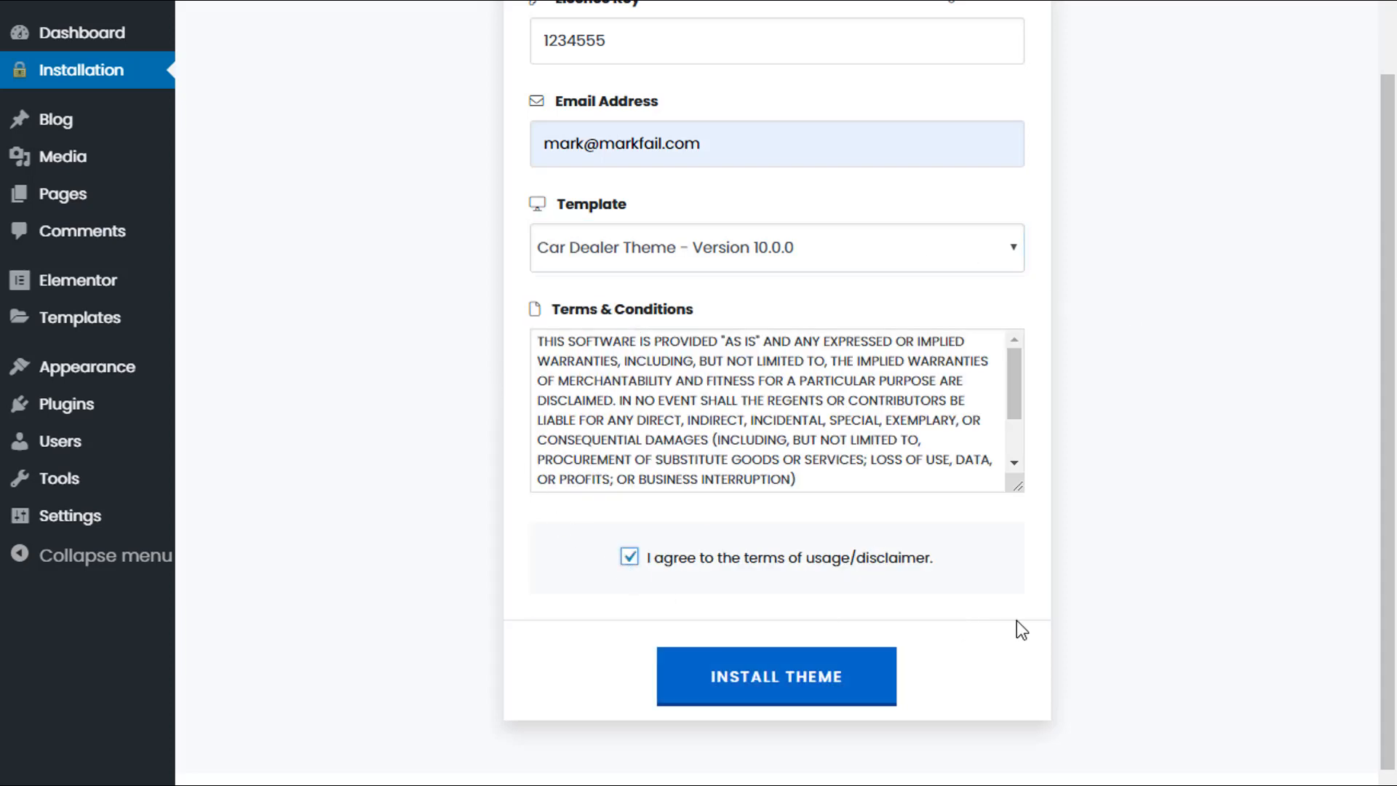
pyautogui.click(776, 677)
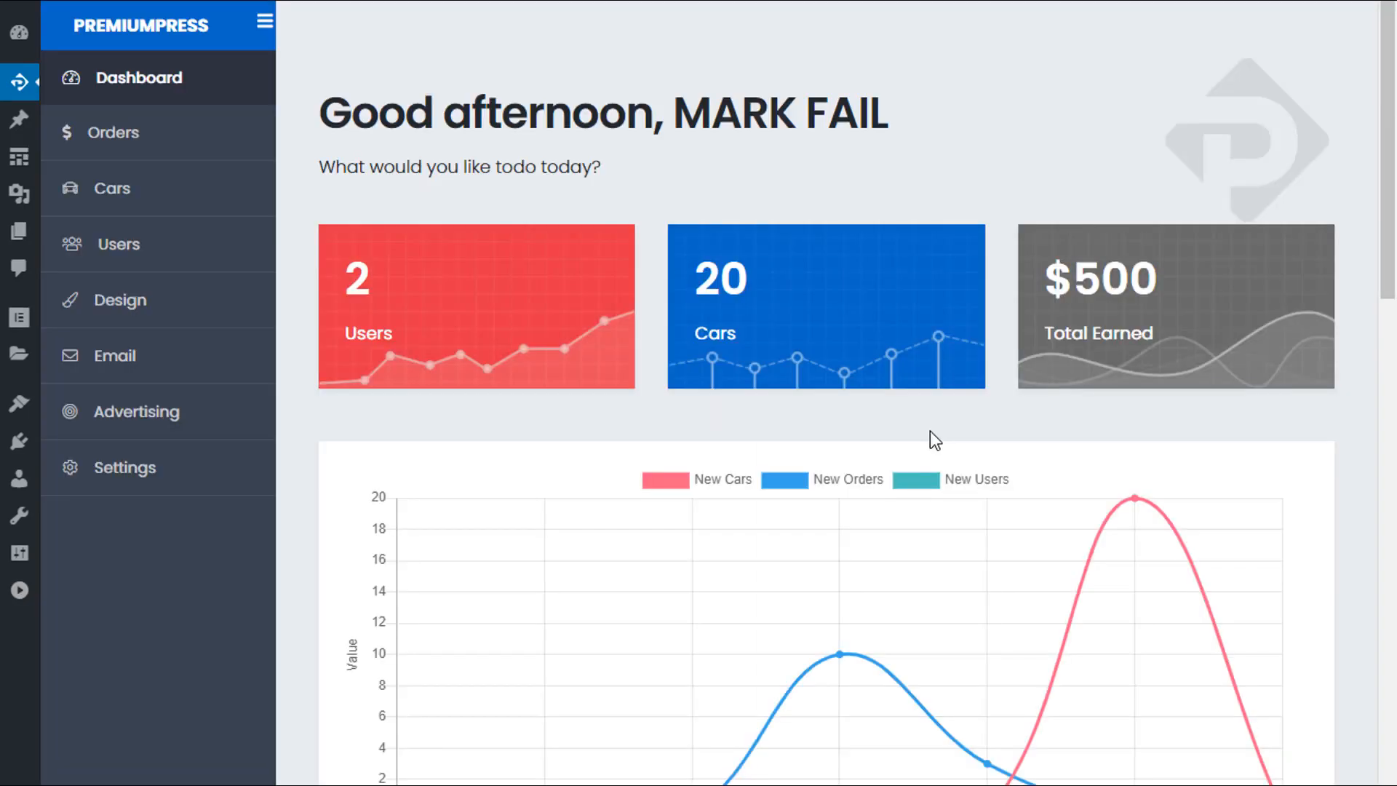
pyautogui.moveTo(760, 424)
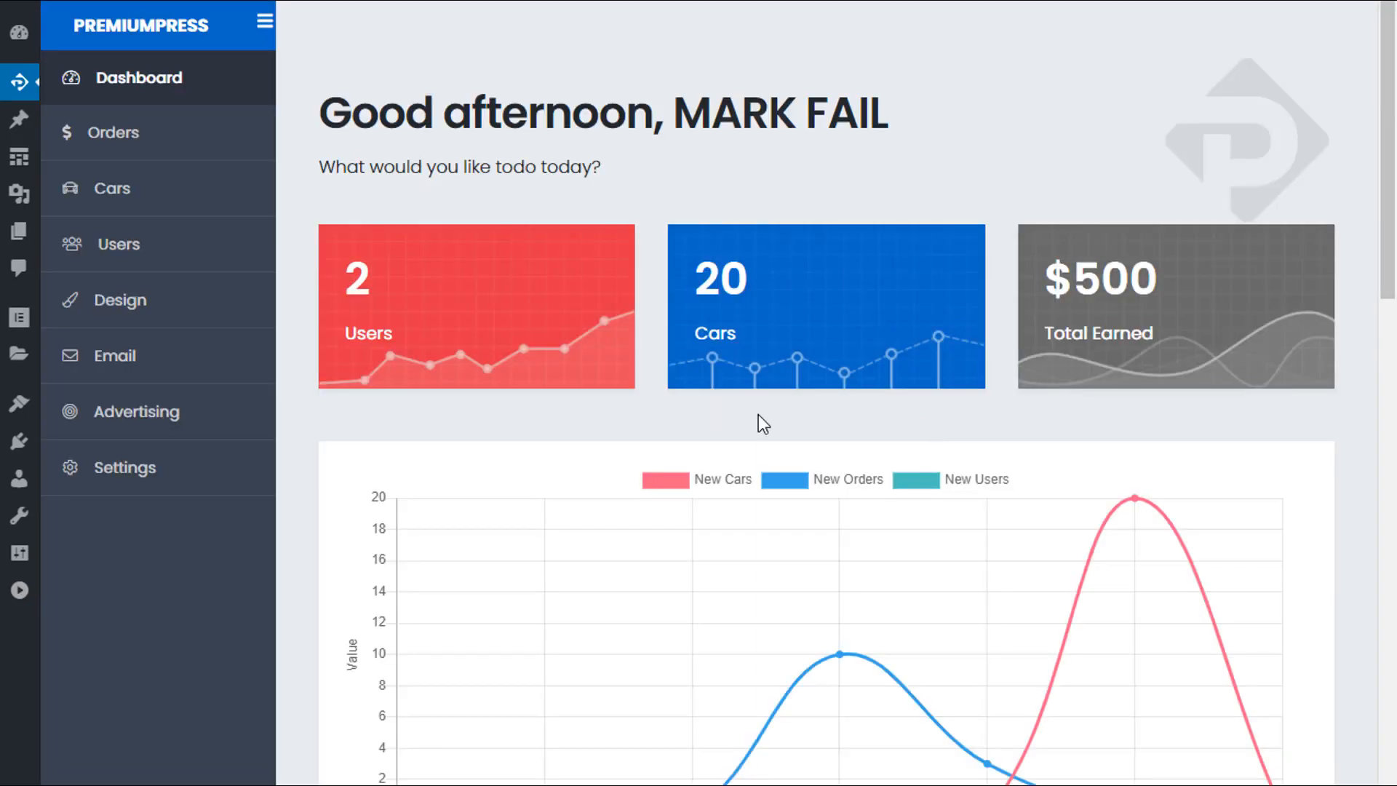
pyautogui.moveTo(220, 149)
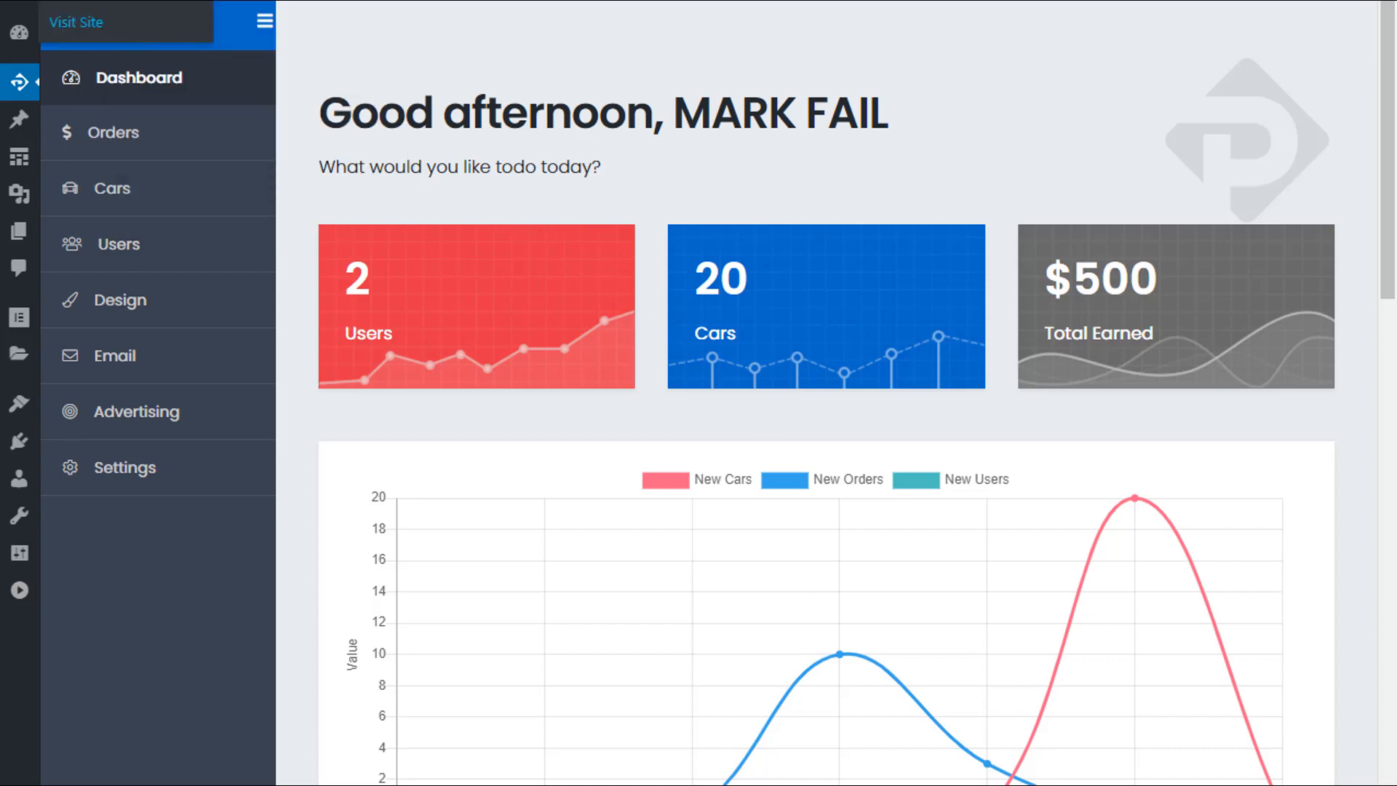
# Step: Visit the live site and scroll through the Car Dealer homepage
pyautogui.click(75, 22)
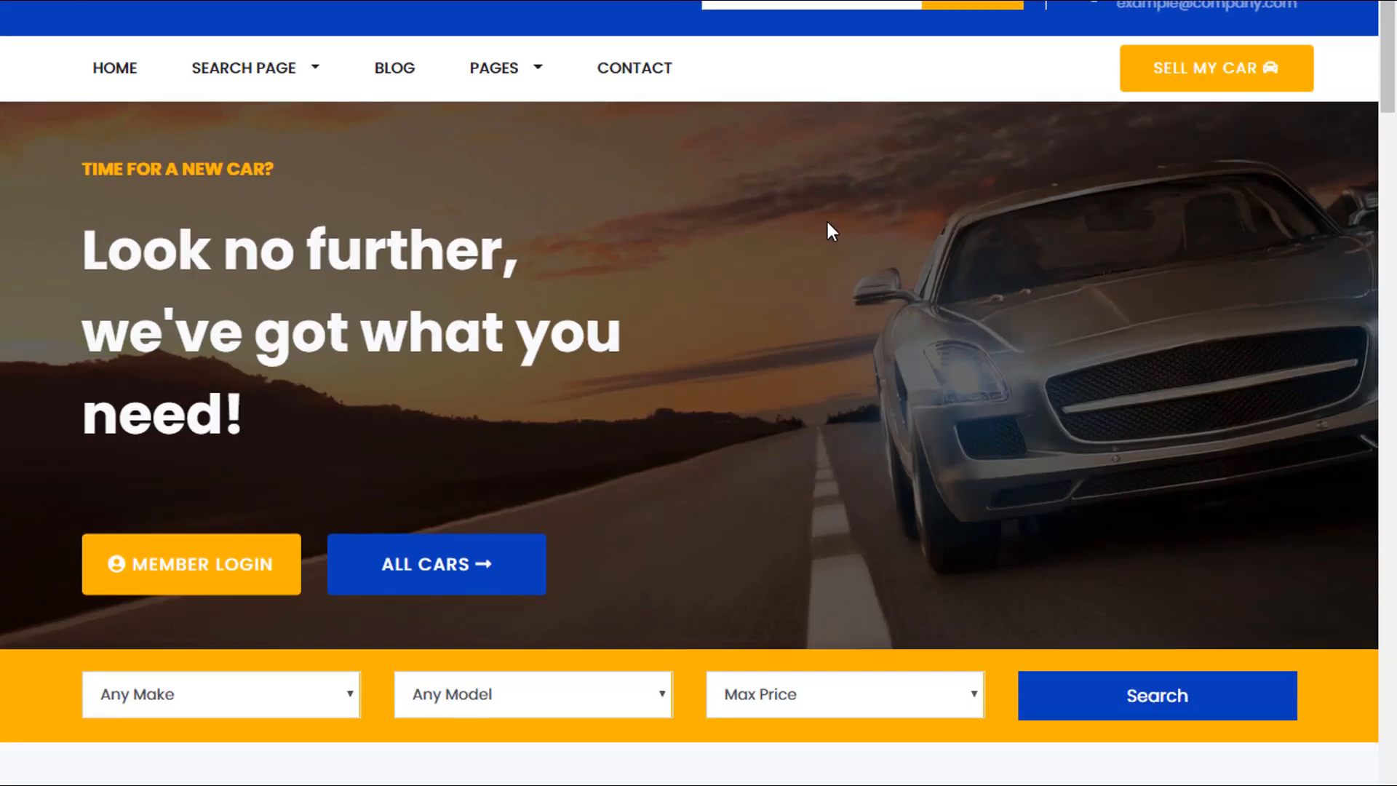
pyautogui.scroll(-3)
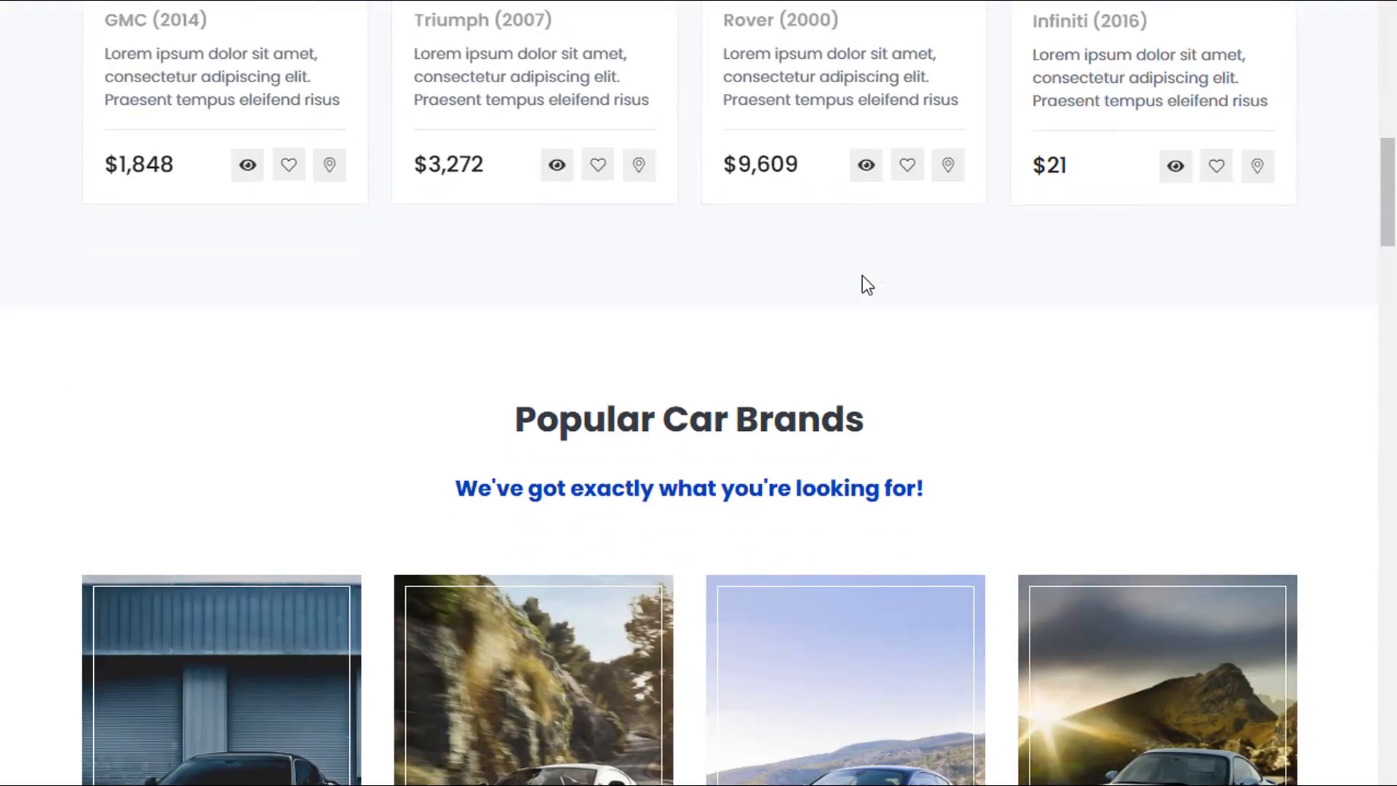
pyautogui.scroll(3)
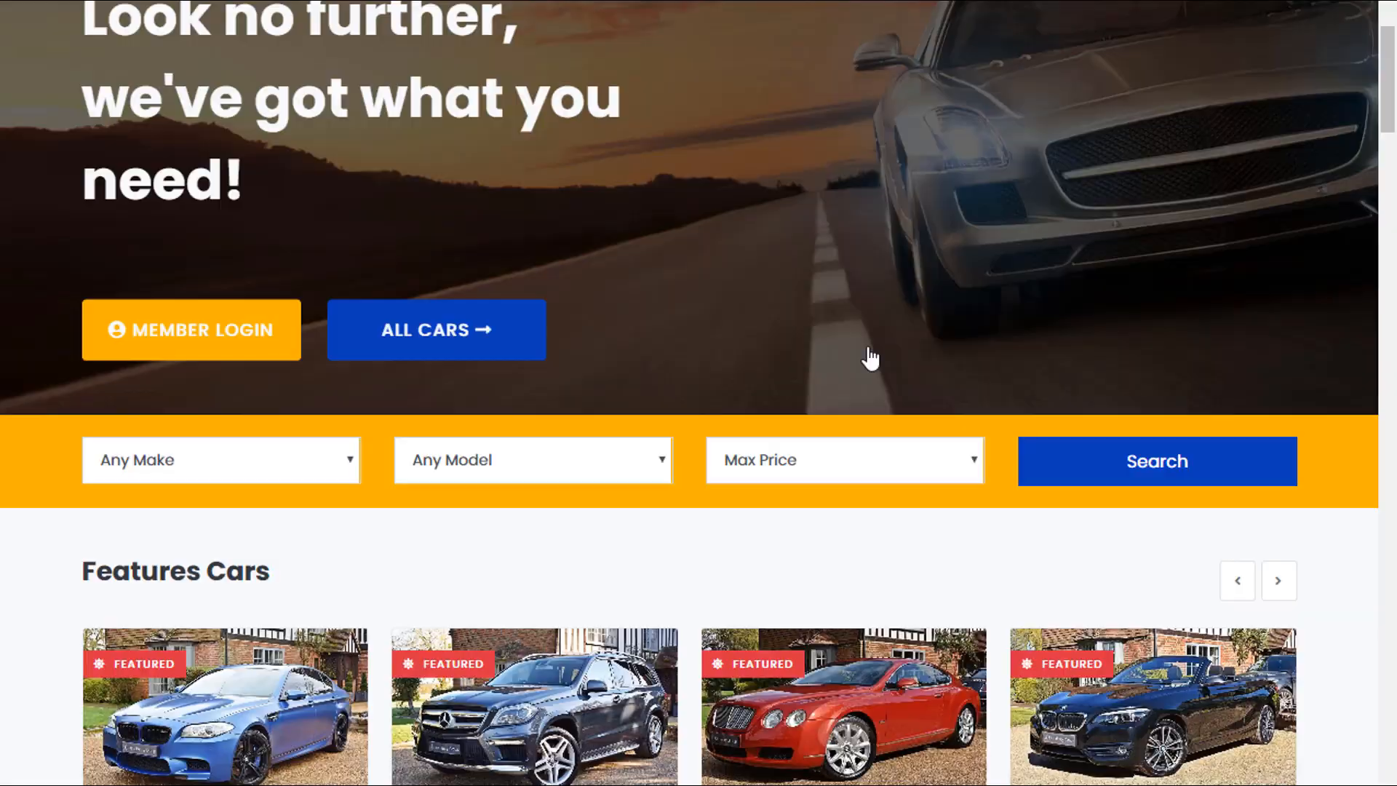
pyautogui.scroll(3)
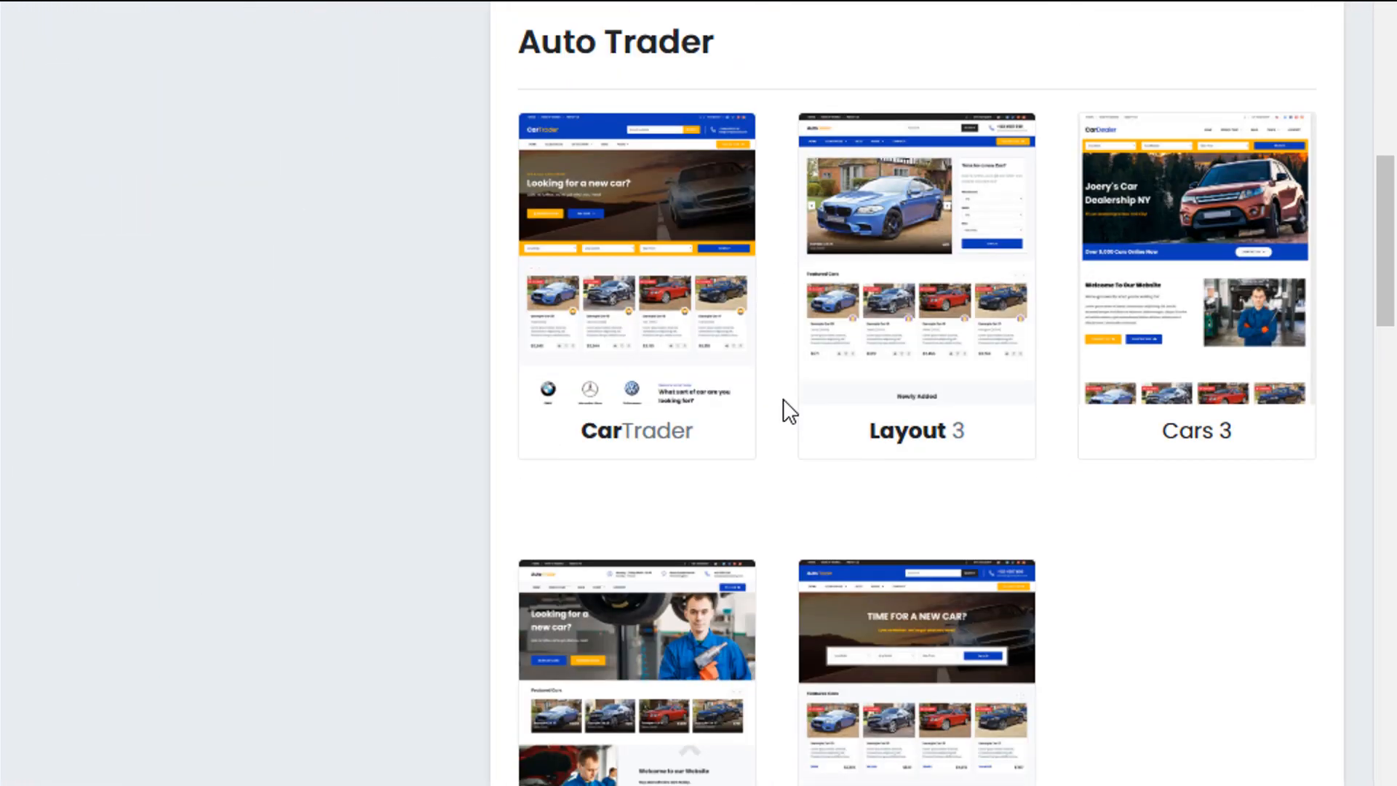
# Step: Scroll through the car dealership Design Ideas layouts
pyautogui.scroll(-3)
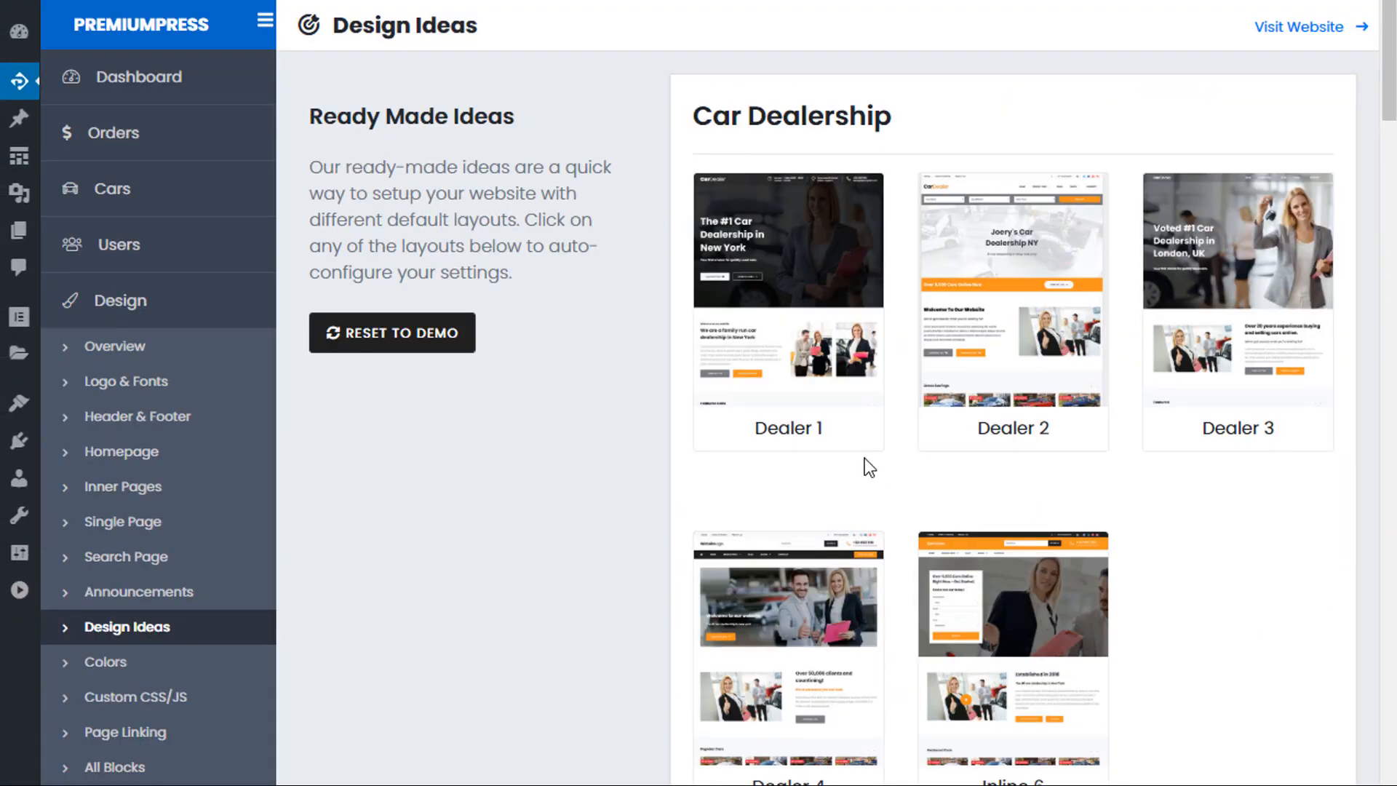
pyautogui.moveTo(437, 438)
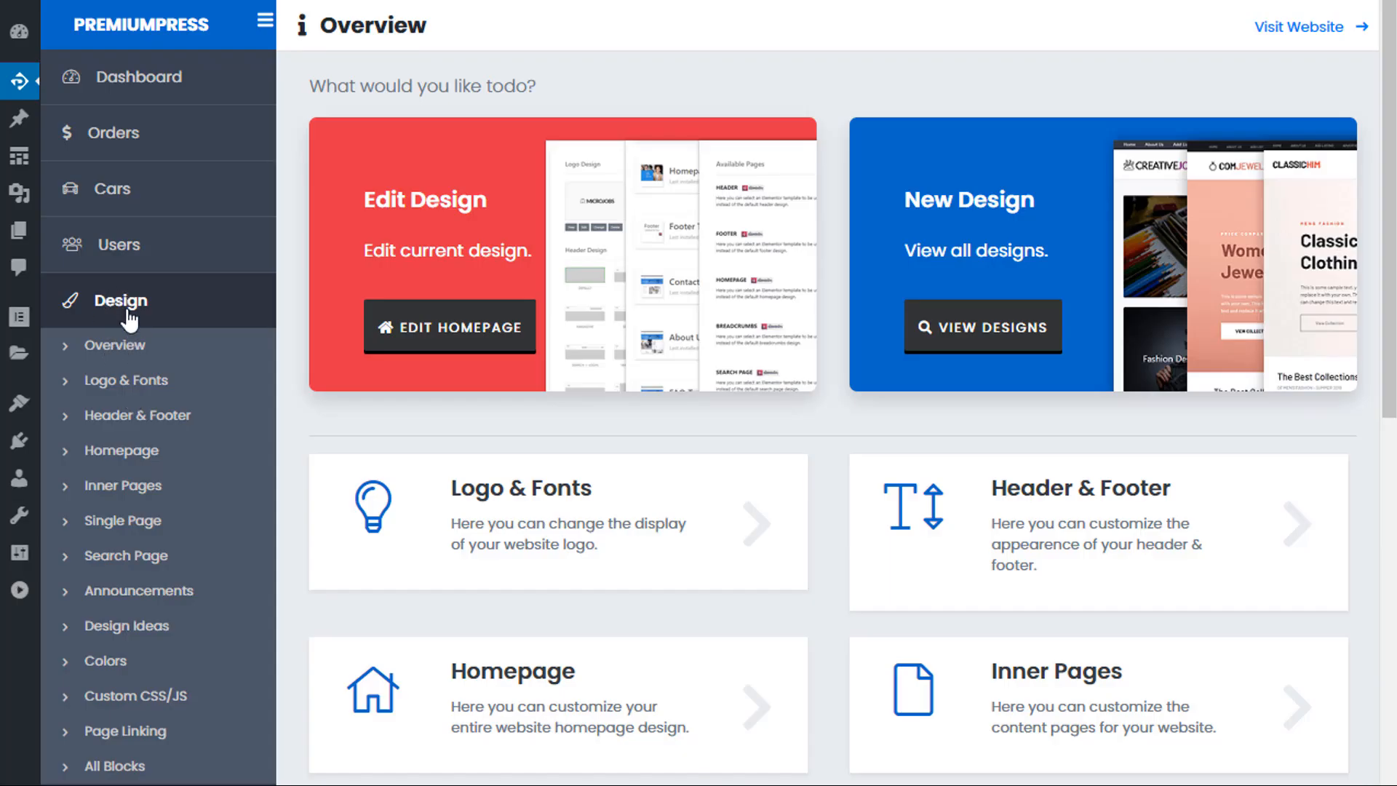
pyautogui.scroll(-3)
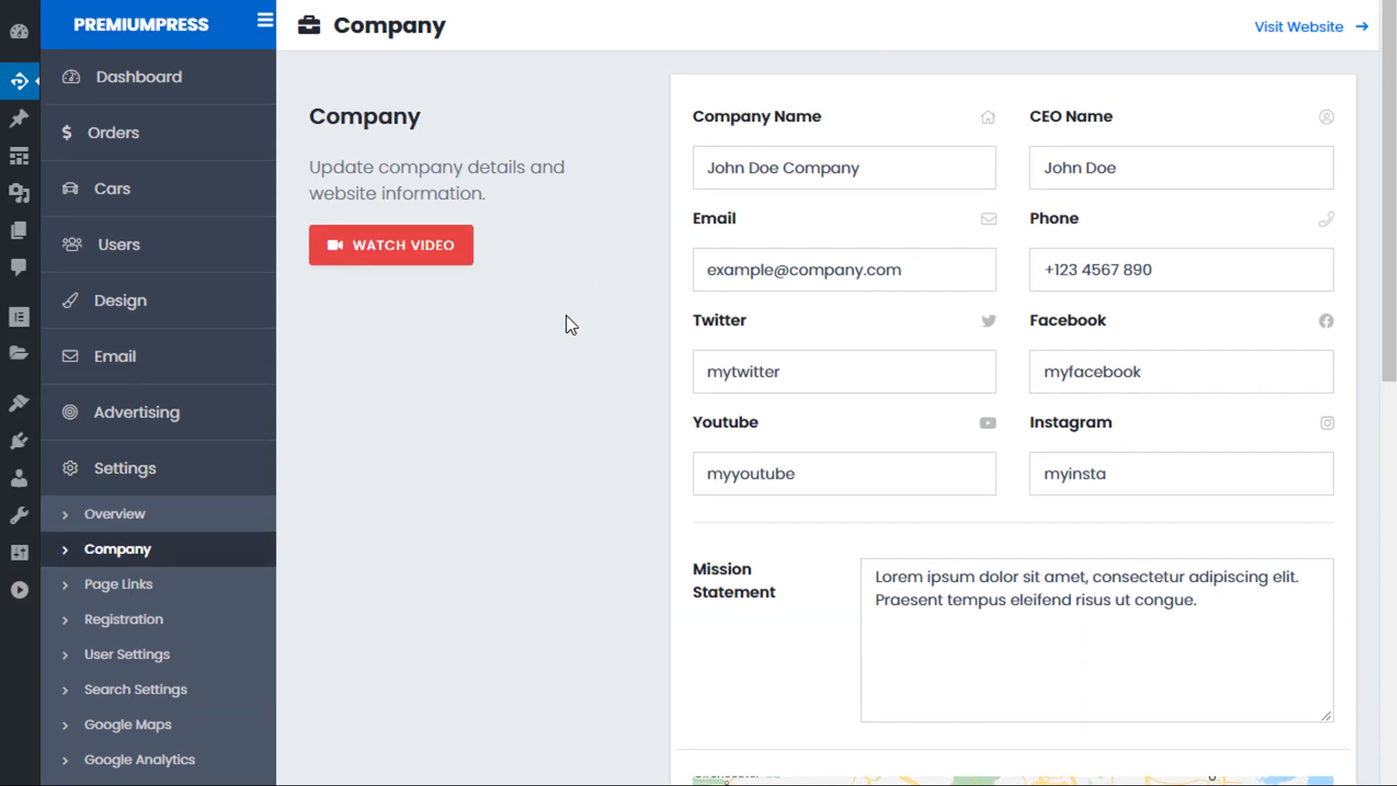
pyautogui.moveTo(560, 370)
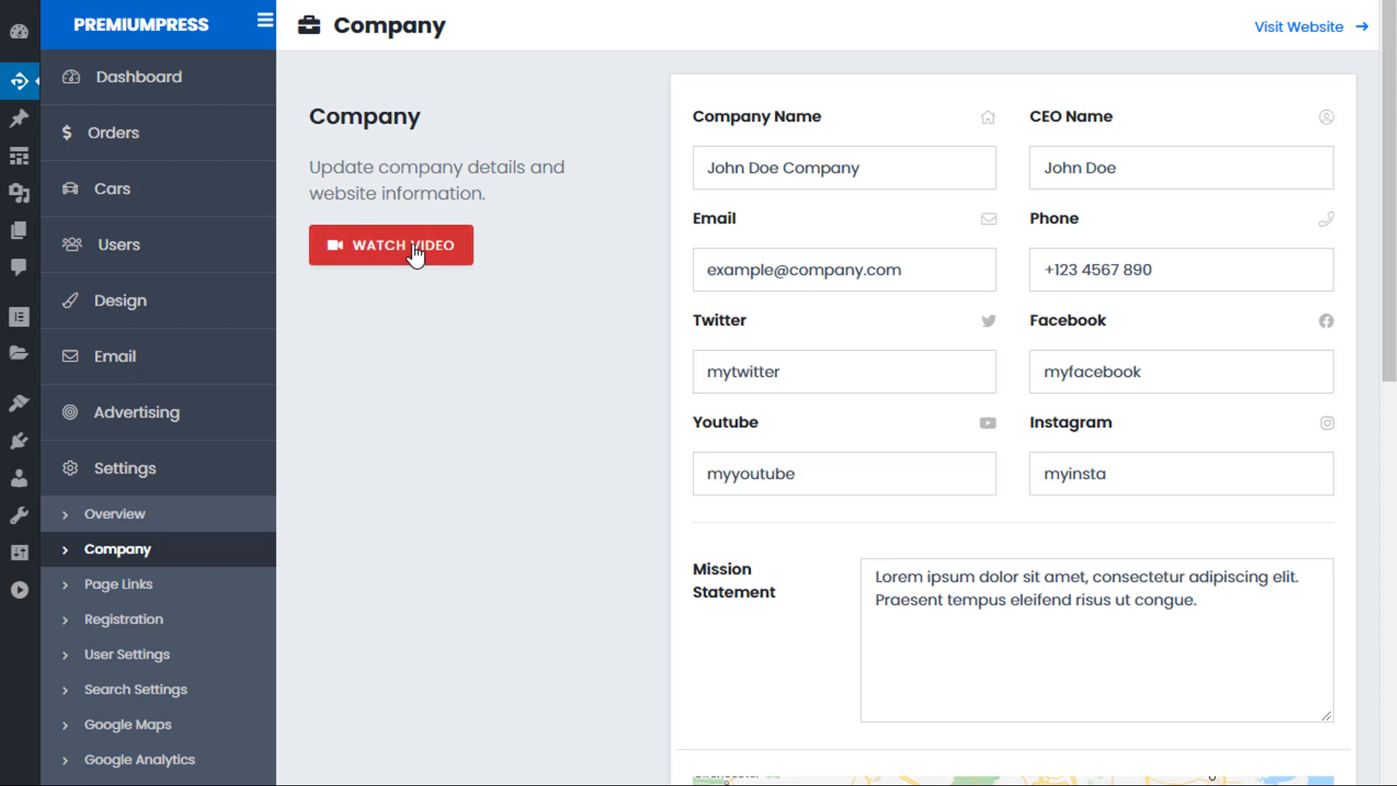
pyautogui.moveTo(464, 401)
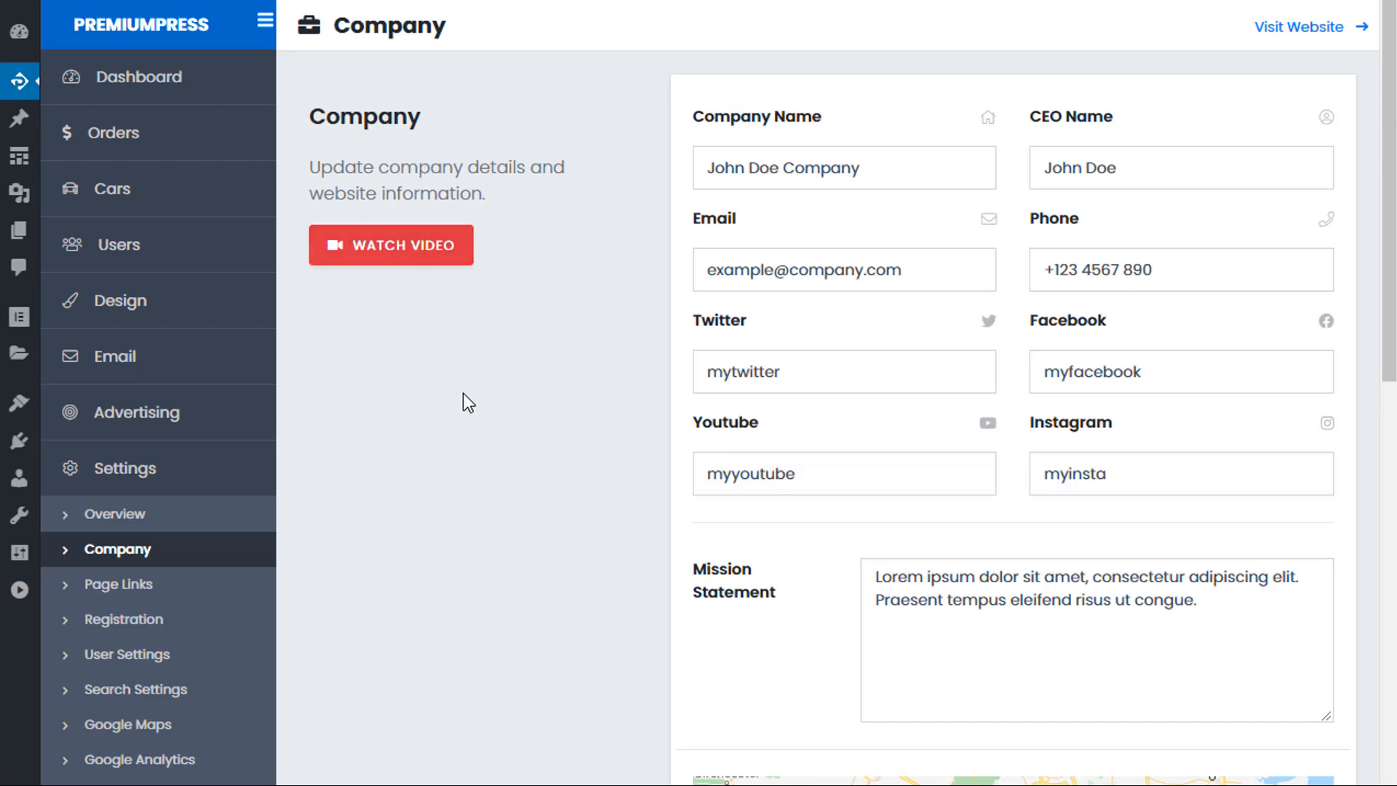
pyautogui.moveTo(456, 410)
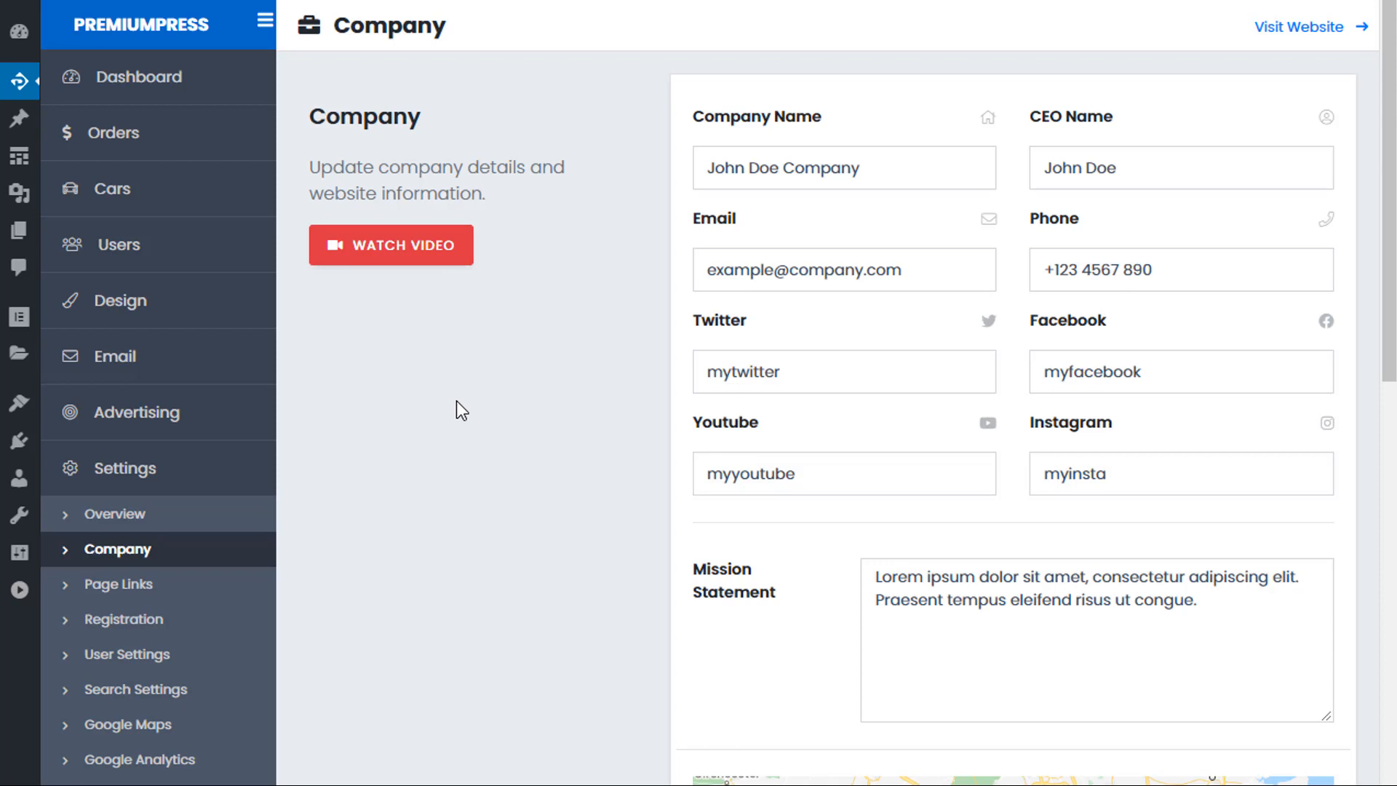
pyautogui.moveTo(140, 86)
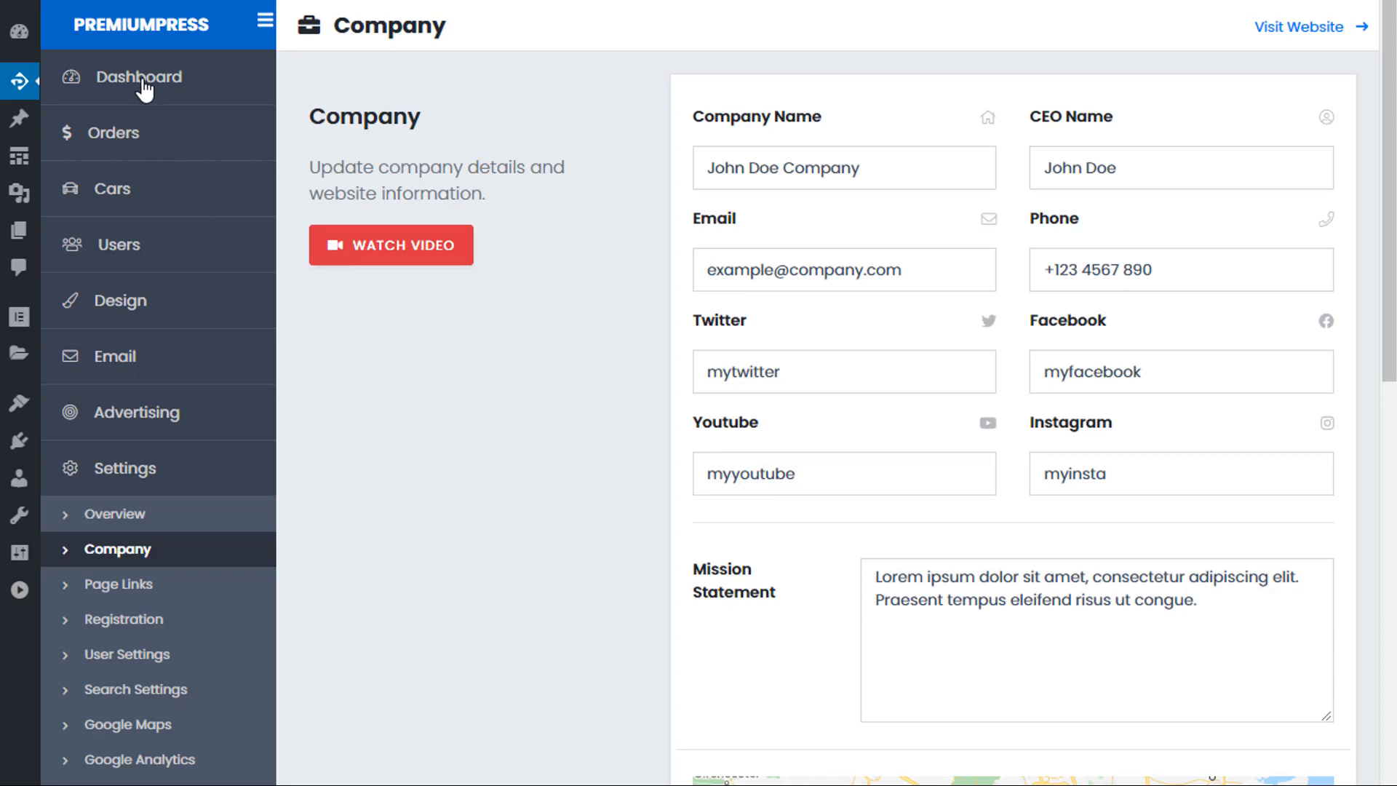